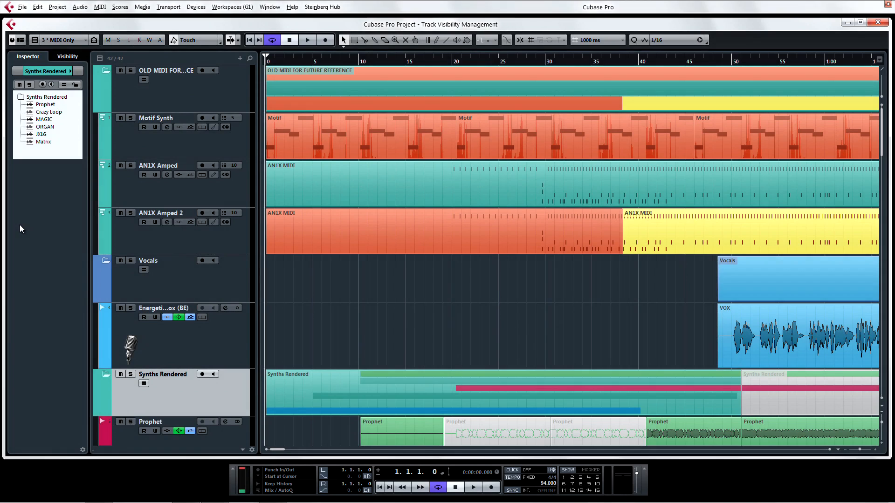
Recall the '1: Just drums' visibility configuration so only the five drum tracks show.
scroll("down", 3)
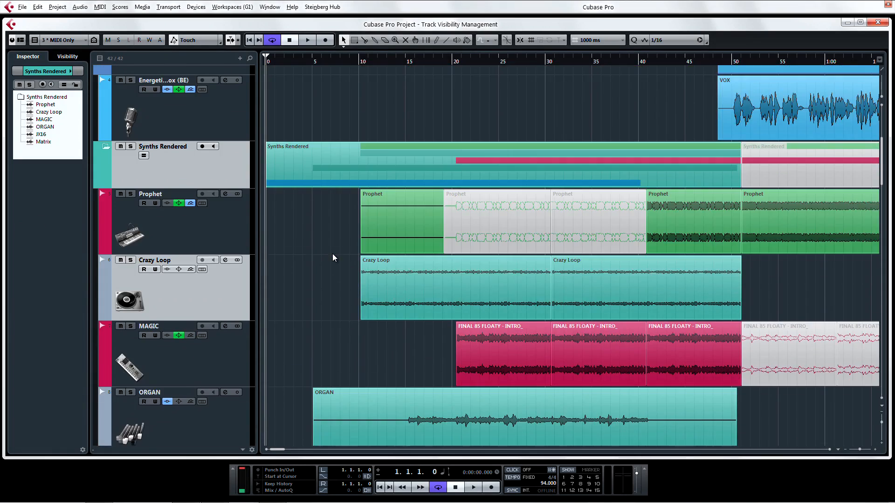
scroll("down", 3)
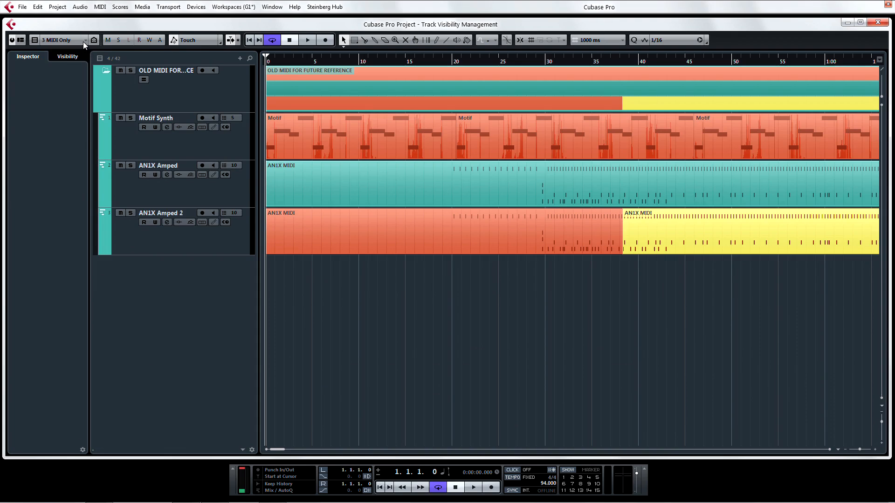
mouse_move(85, 51)
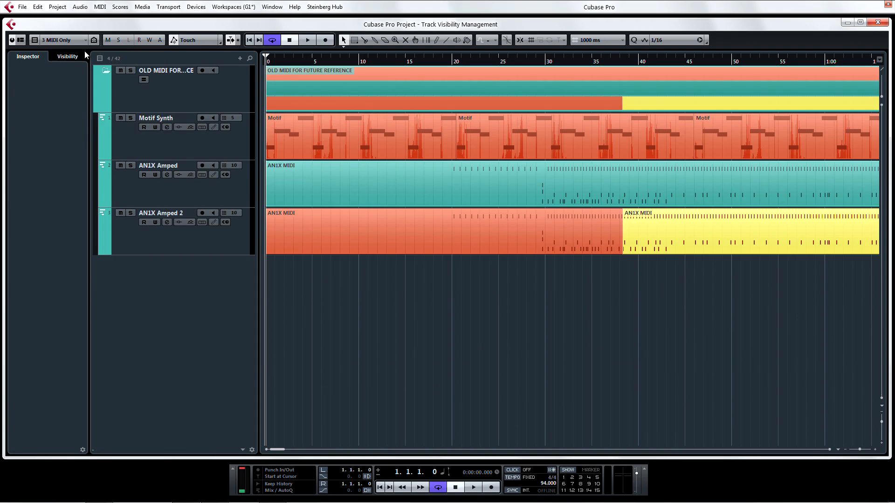
left_click(58, 39)
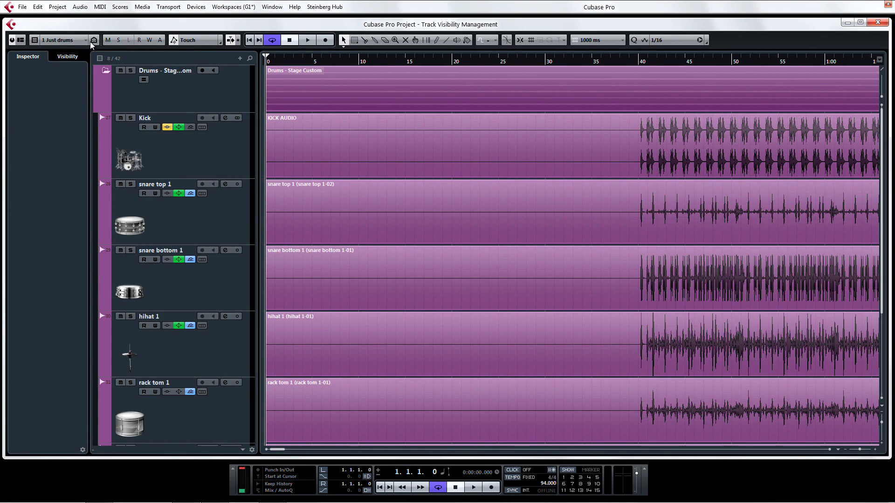
Use the Show All Tracks visibility agent to restore all 42 tracks.
left_click(93, 39)
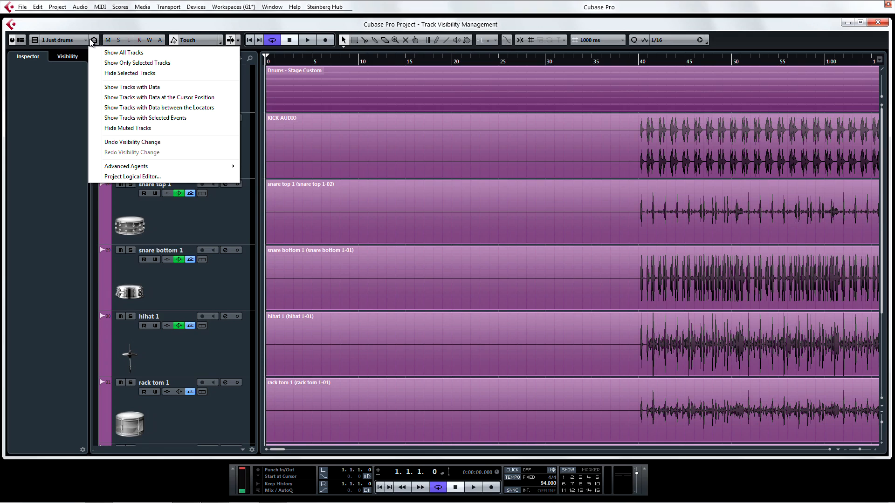
left_click(123, 52)
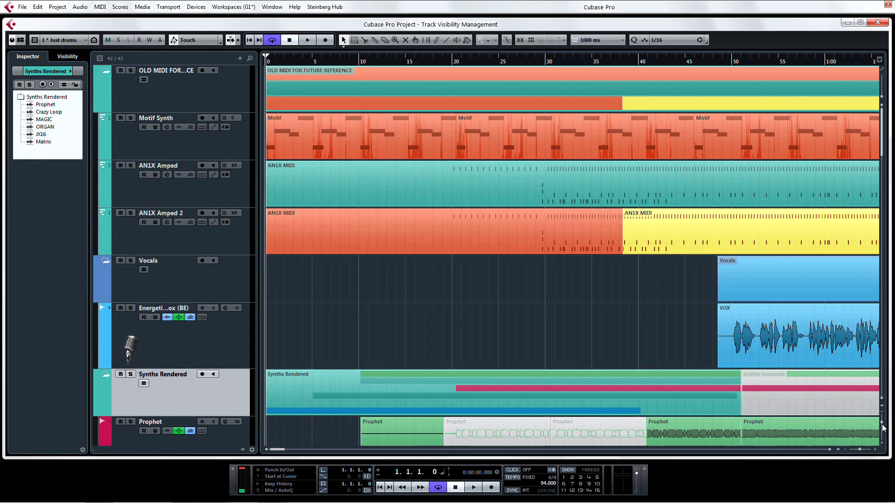
scroll("down", 3)
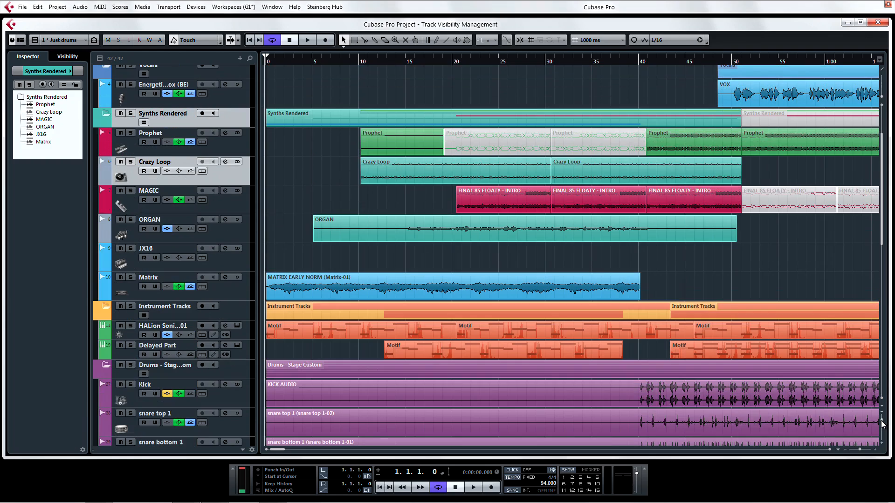
scroll("down", 3)
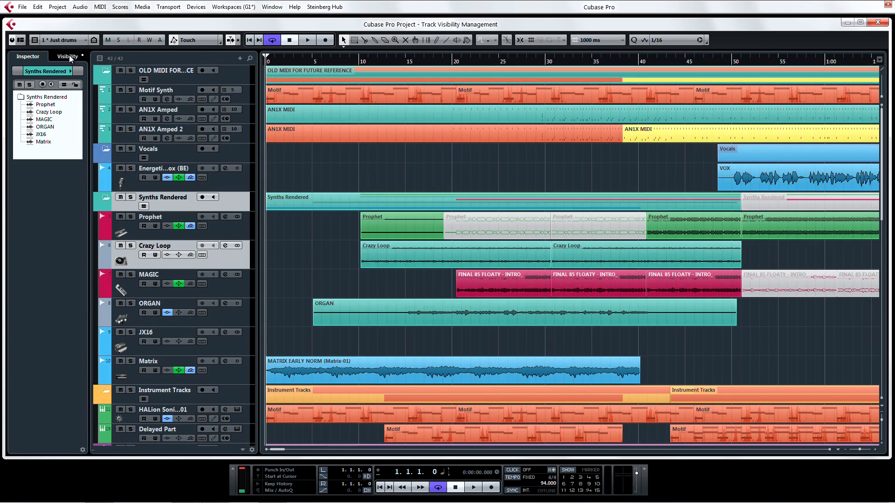
Show the Inspector's Visibility tab and expand the Guitars folder.
left_click(66, 56)
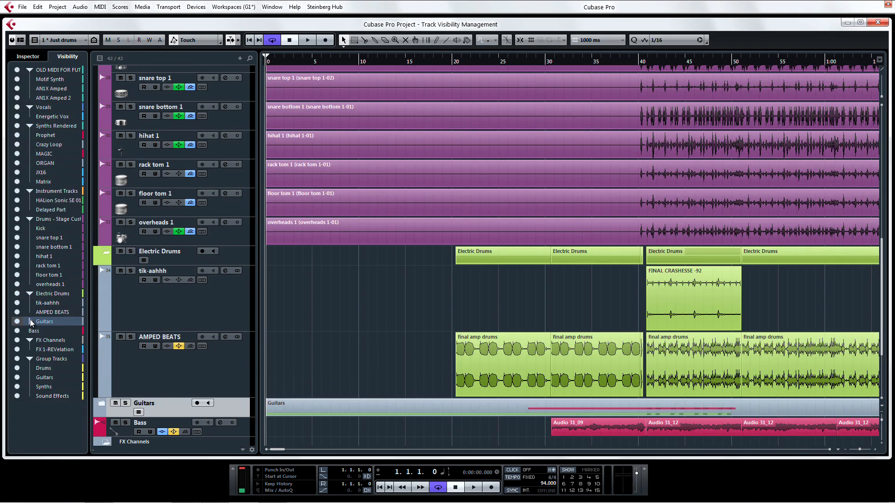
left_click(31, 324)
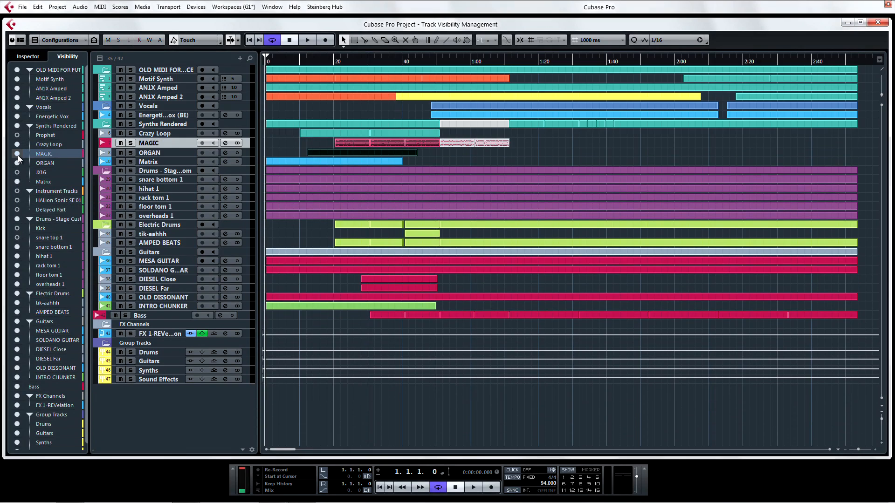
Hide the MAGIC track, then collapse folders in the Visibility tab.
double_click(154, 142)
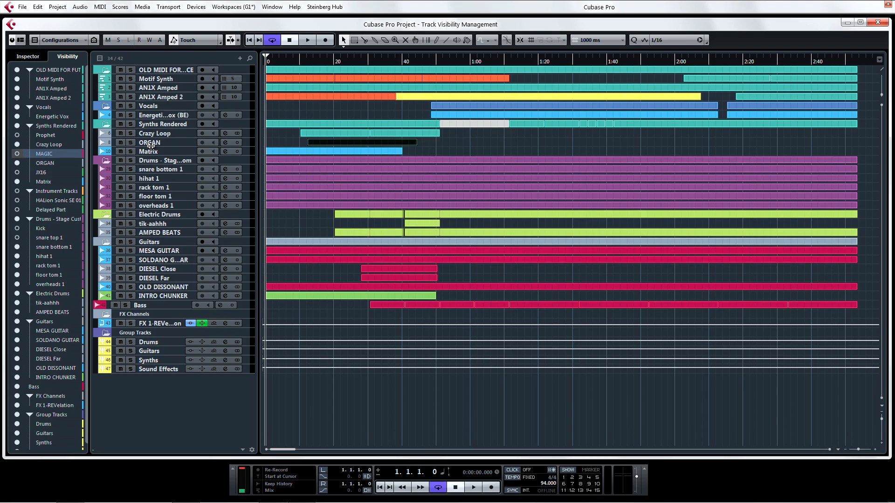
mouse_move(77, 168)
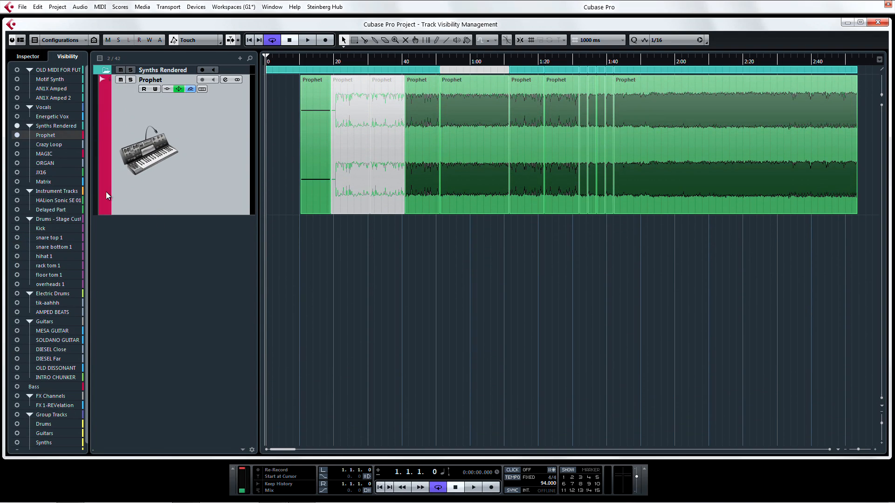
left_click(45, 163)
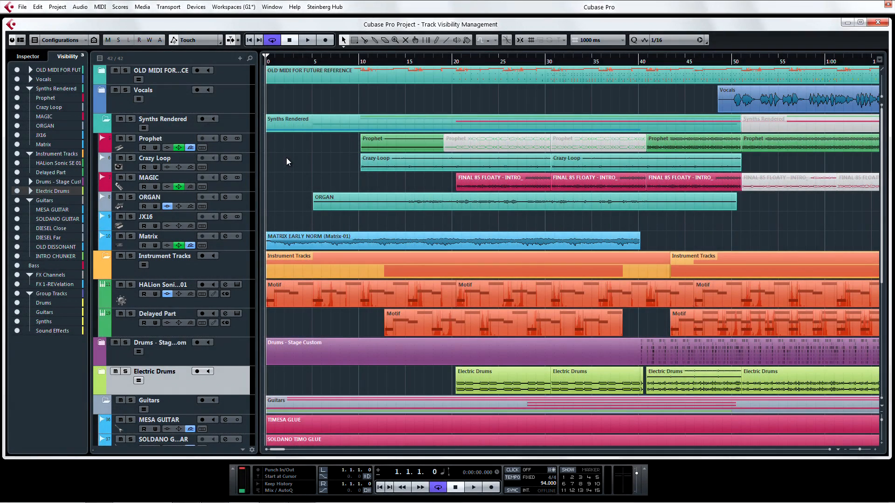
Add a visibility configuration named 'New Test Configuration' from the all-tracks view.
left_click(60, 39)
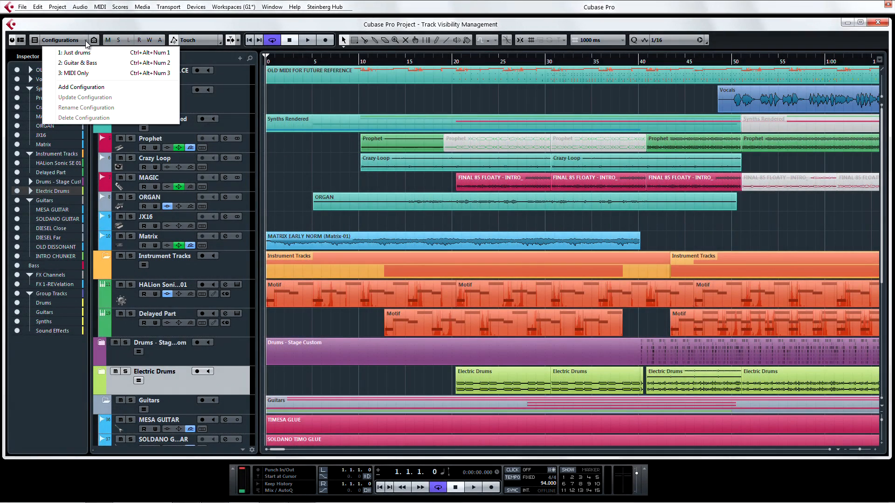
left_click(80, 87)
type("New Test Confi")
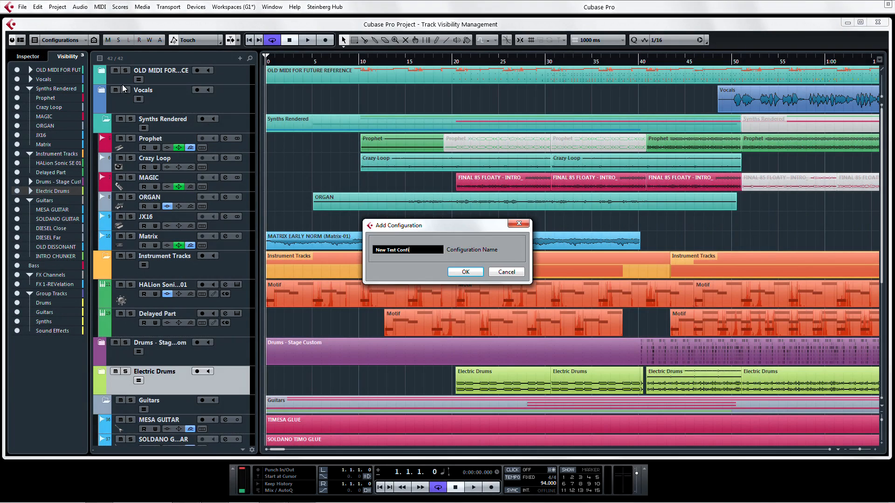
left_click(465, 271)
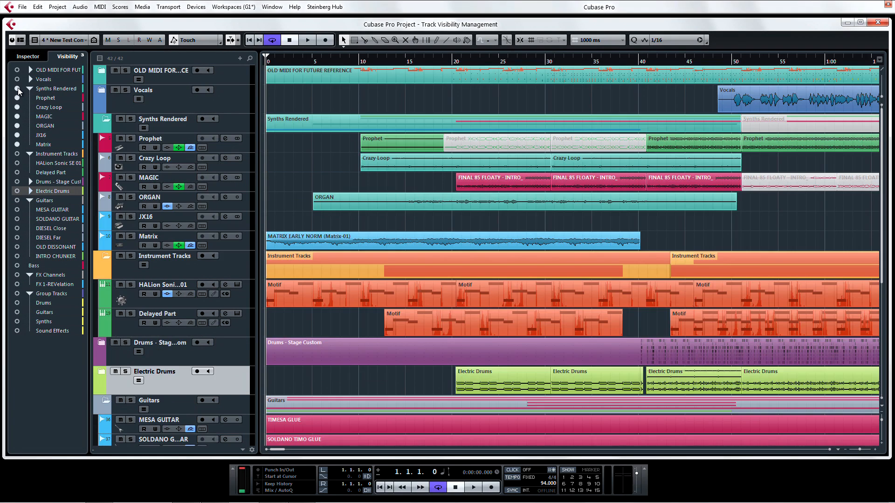
Isolate the Synths Rendered folder and save it as a 'Synths Only' configuration.
left_click(62, 40)
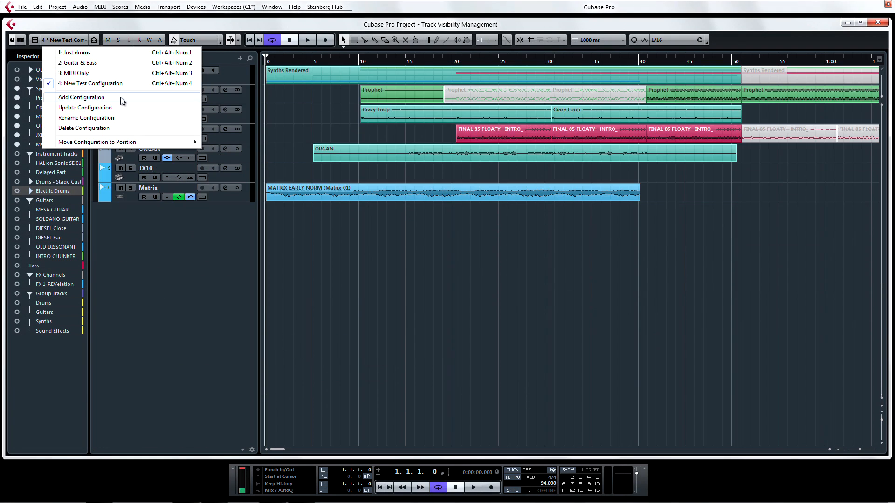
left_click(81, 97)
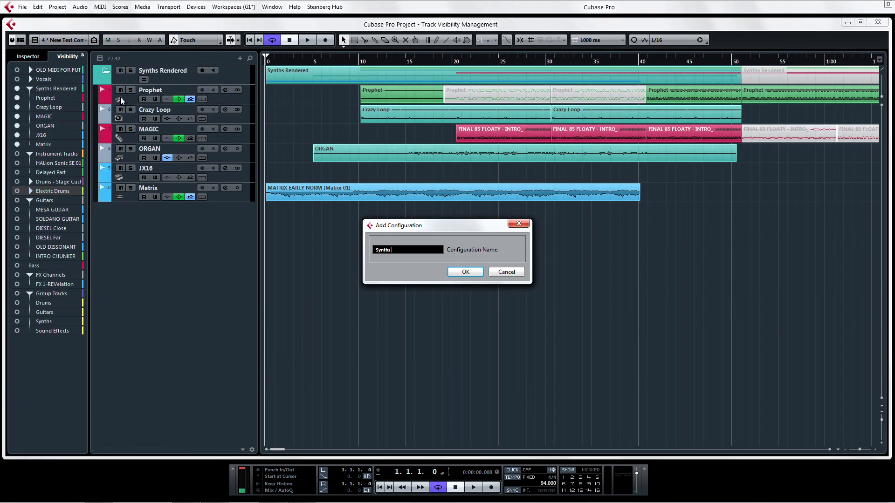
left_click(465, 272)
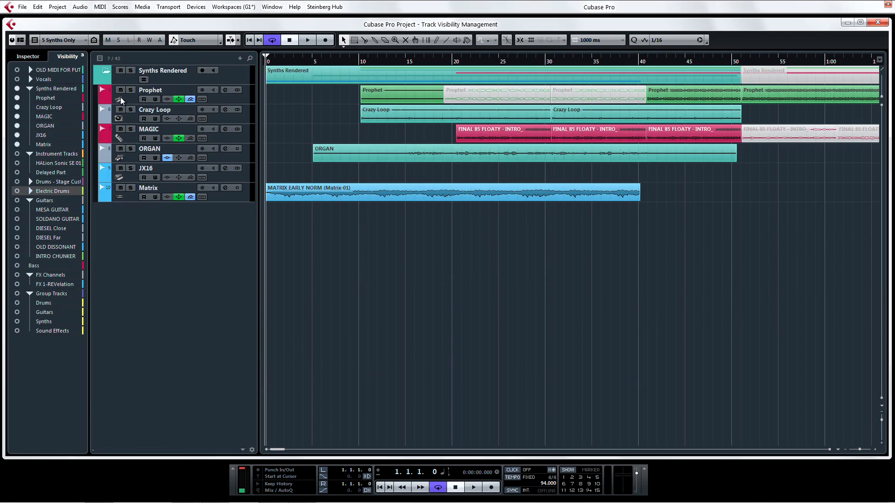
Test by recalling New Test Configuration, then return to Synths Only.
left_click(58, 39)
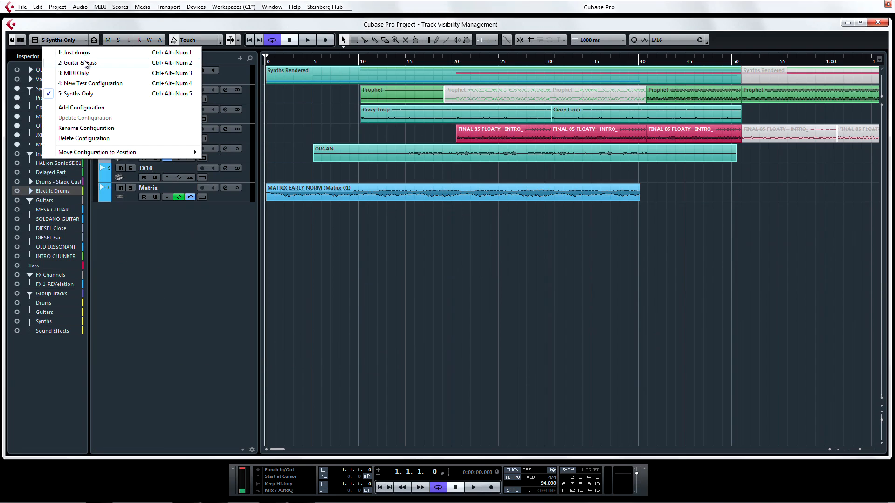
left_click(74, 53)
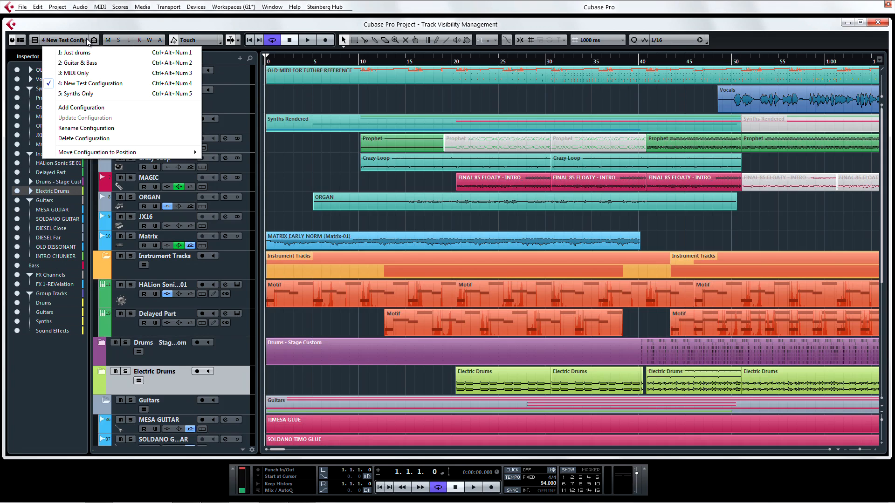
left_click(77, 94)
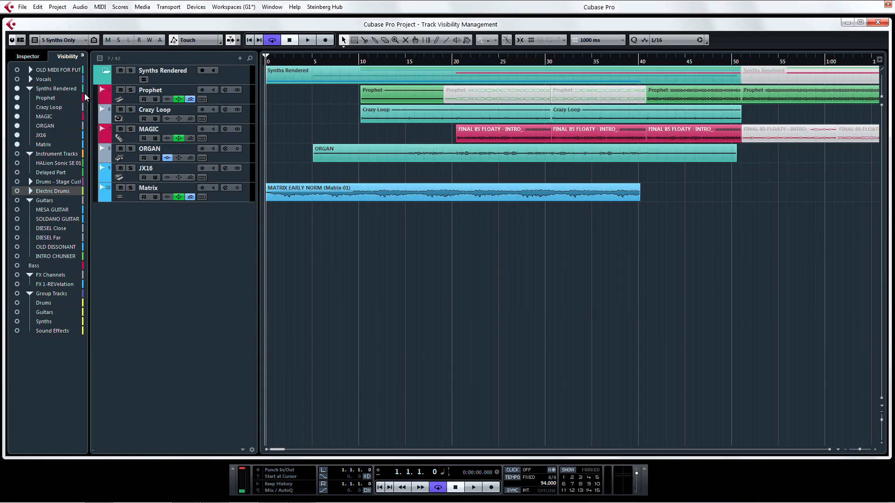
In Key Commands, search for the Visibility Configuration commands.
left_click(22, 6)
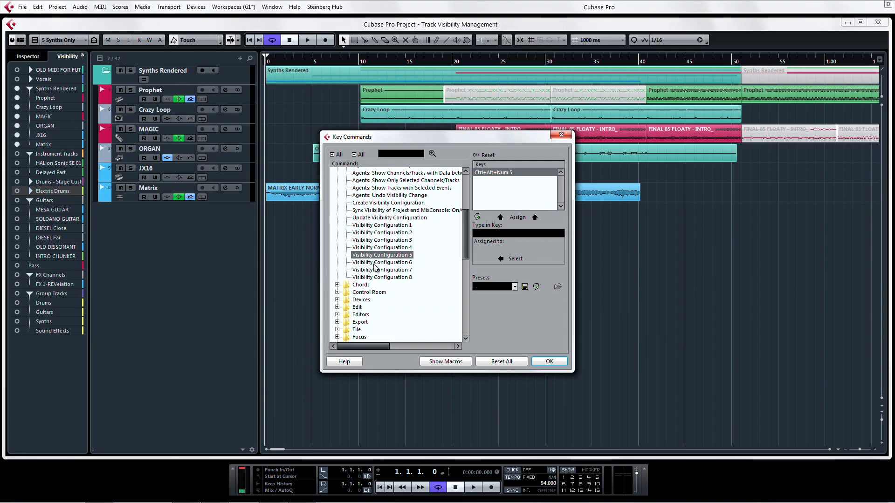
mouse_move(391, 267)
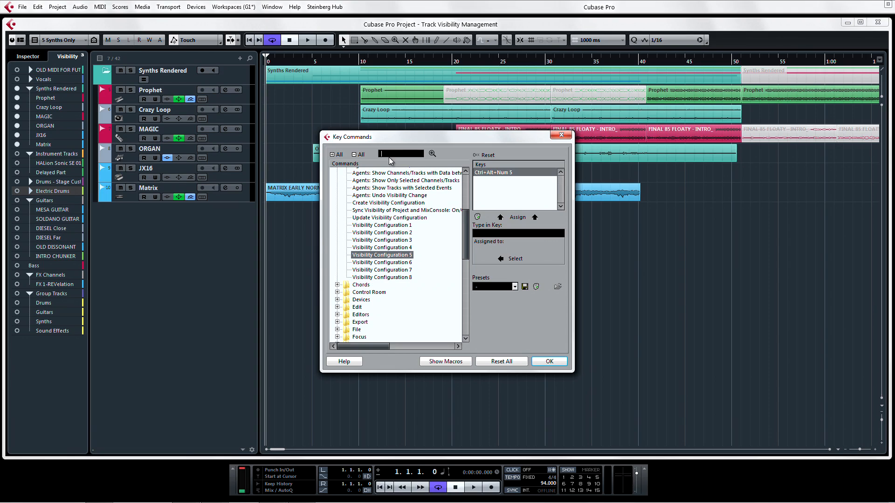
left_click(381, 225)
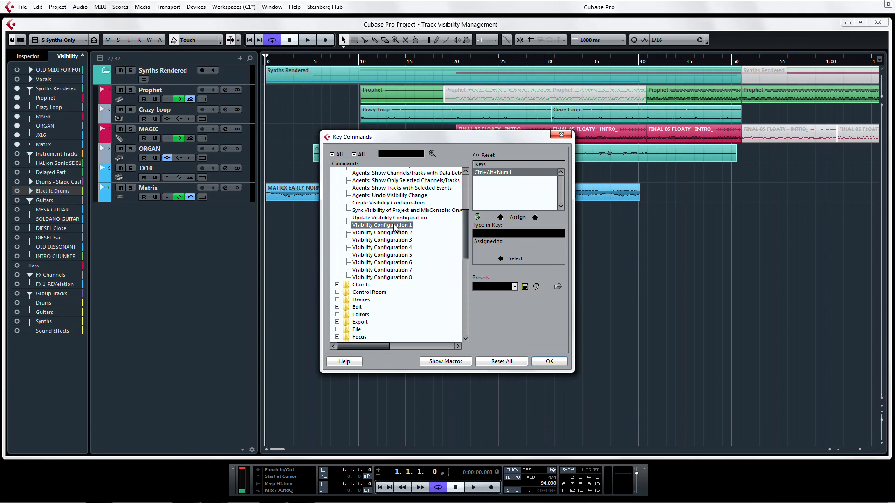
mouse_move(436, 224)
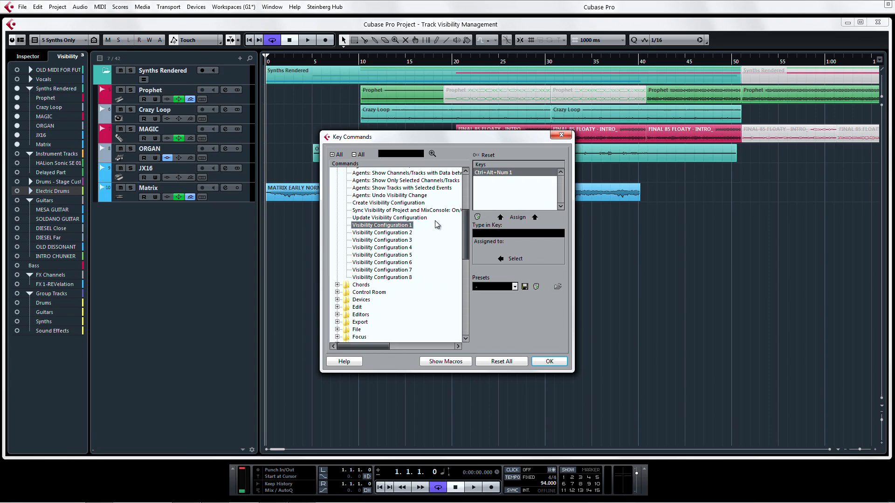
left_click(517, 233)
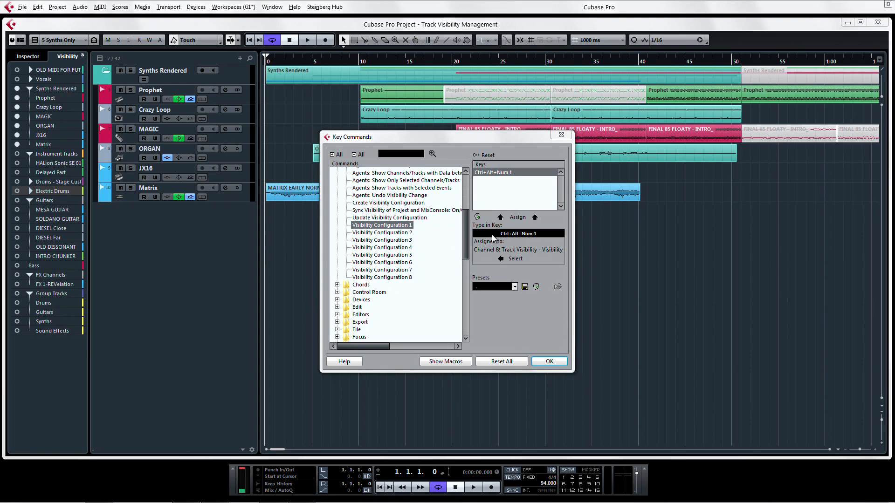
mouse_move(493, 240)
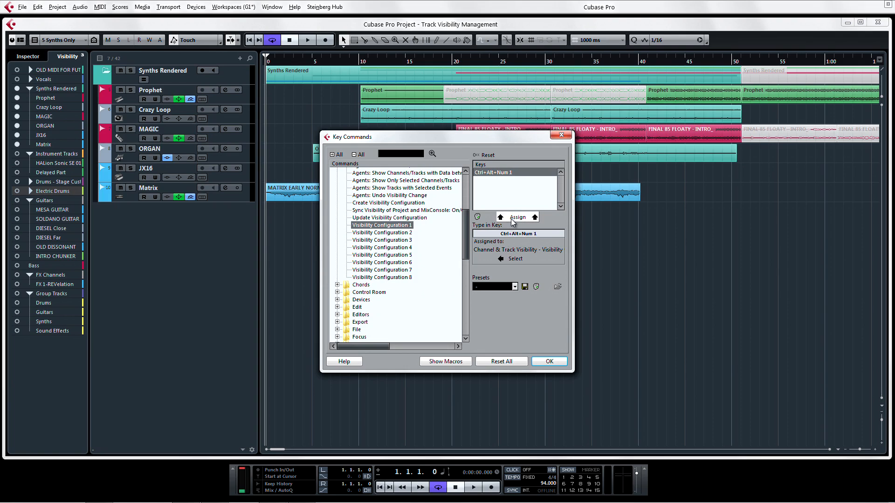
mouse_move(404, 239)
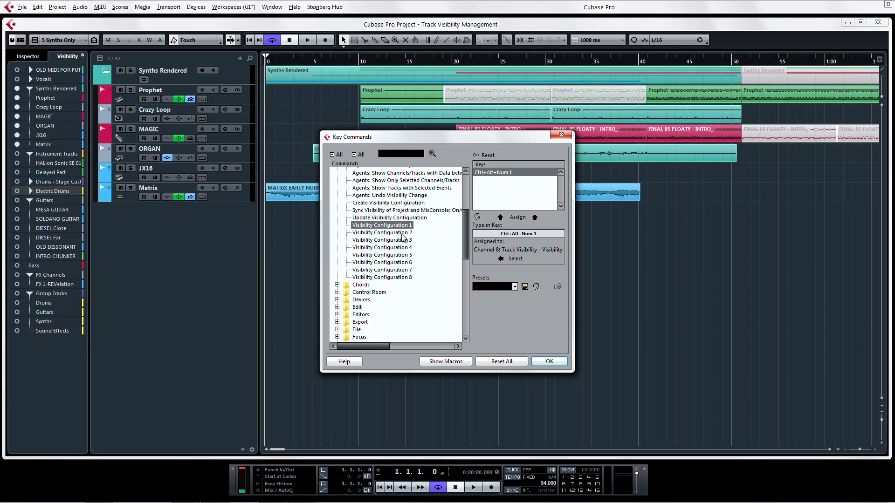
Assign Ctrl+Alt+Num shortcuts to Visibility Configurations 2–4 and confirm.
left_click(382, 232)
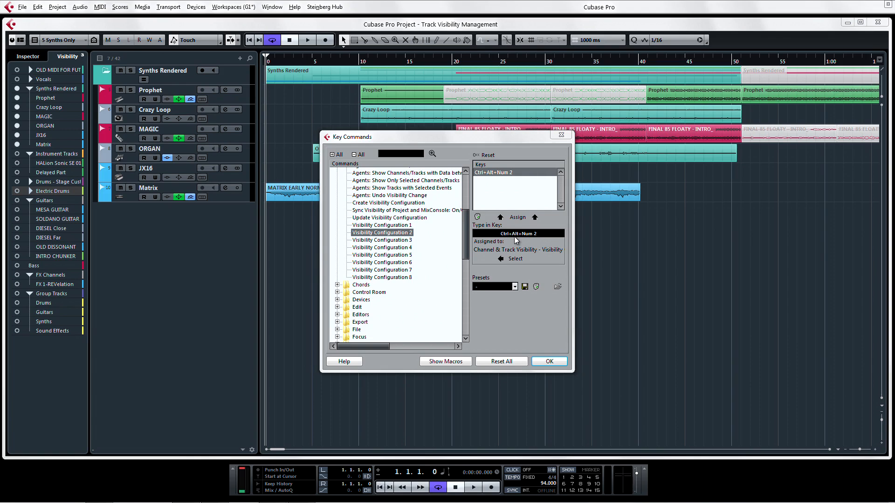
left_click(382, 239)
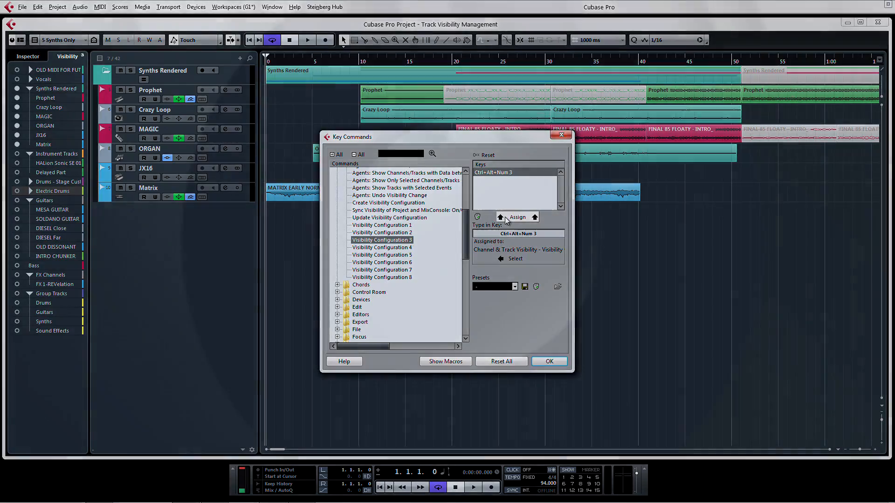
left_click(382, 248)
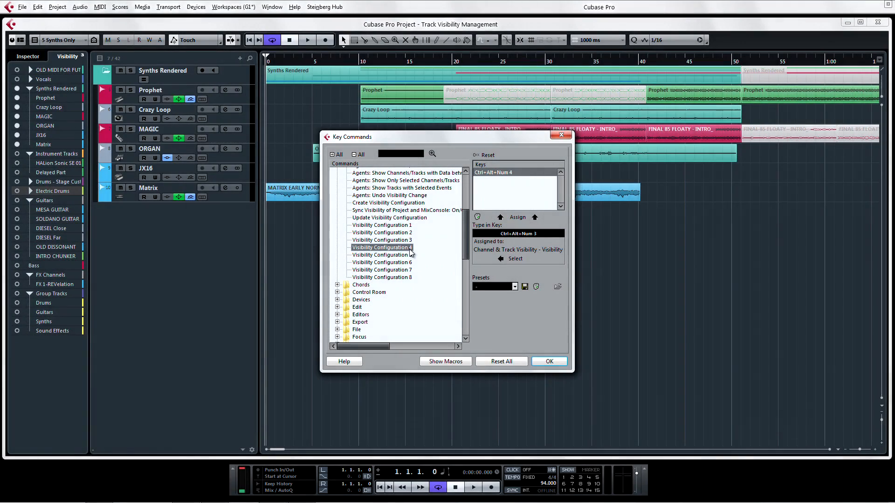
left_click(548, 361)
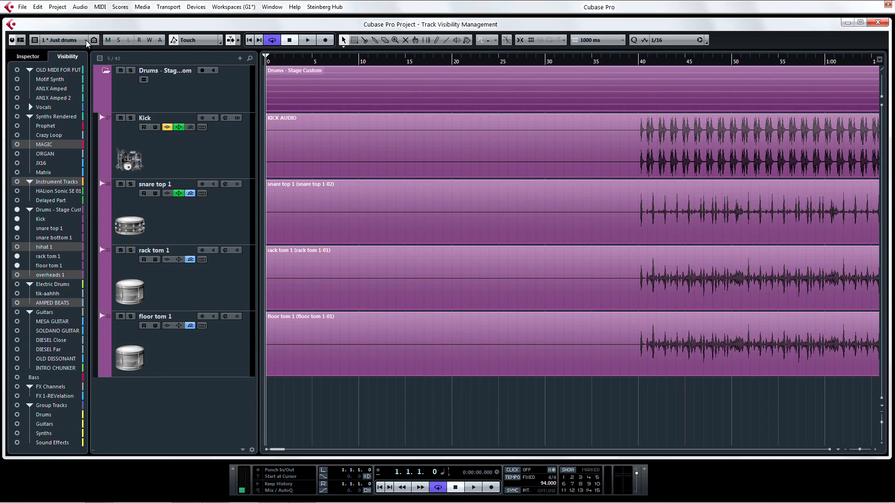
Show the list of saved visibility configurations with their shortcuts.
left_click(85, 40)
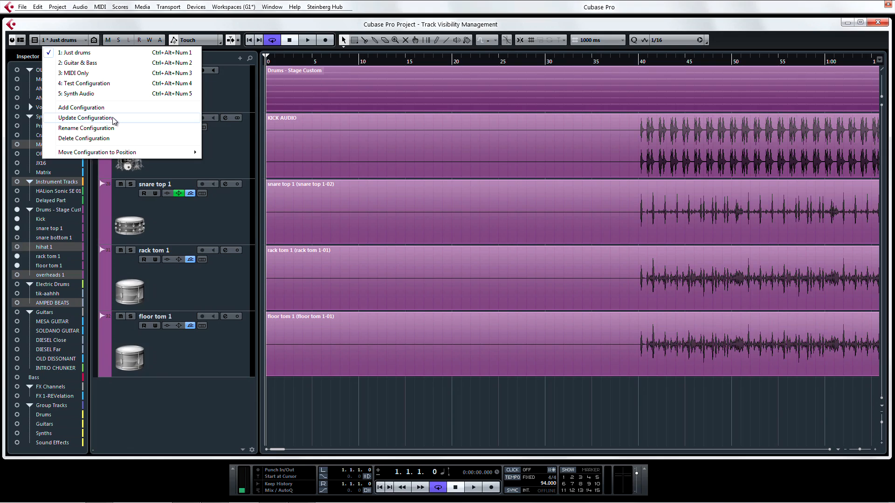
mouse_move(211, 139)
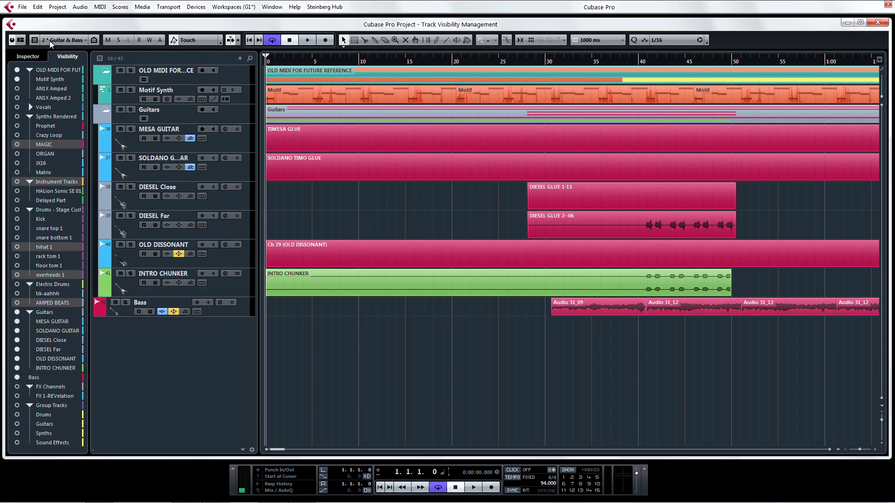
right_click(48, 128)
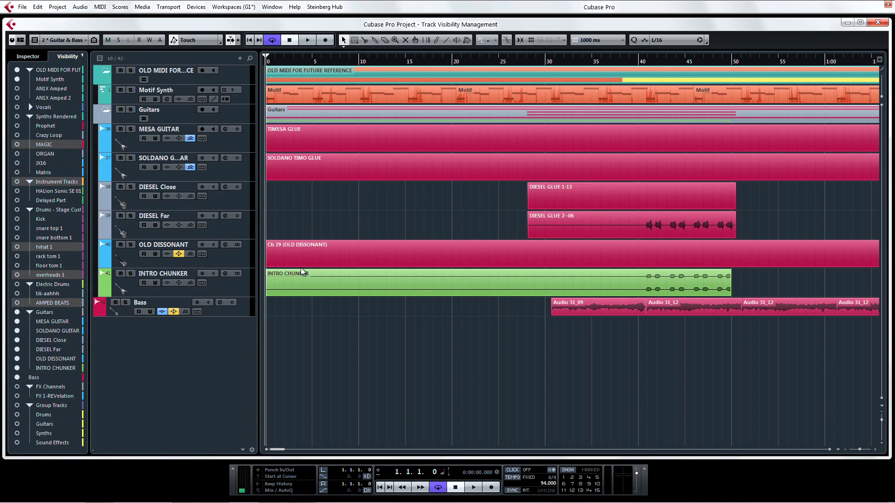
right_click(57, 182)
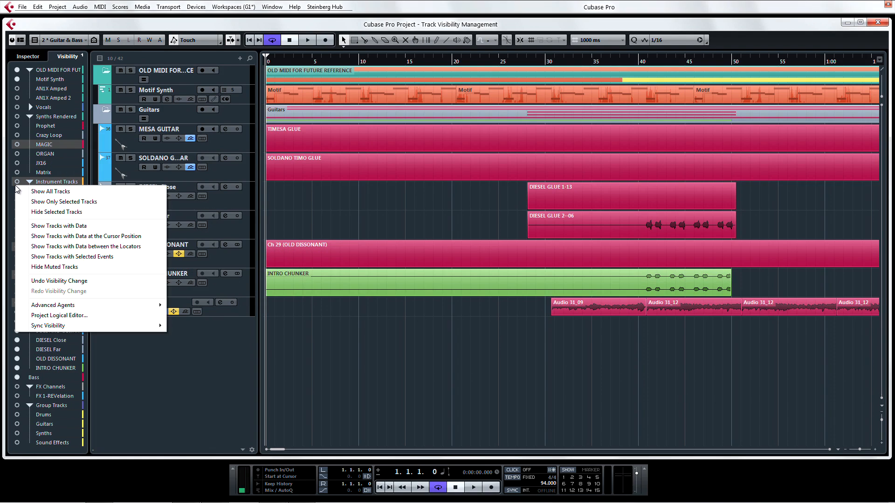
mouse_move(96, 329)
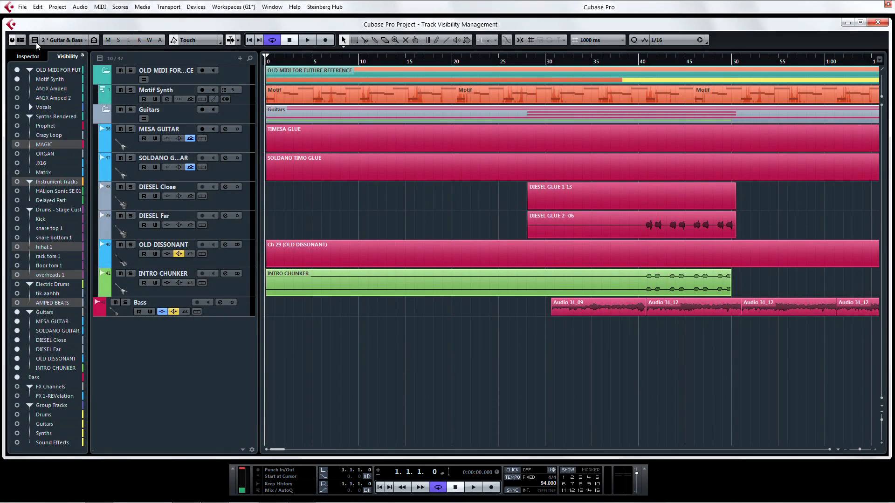
left_click(34, 40)
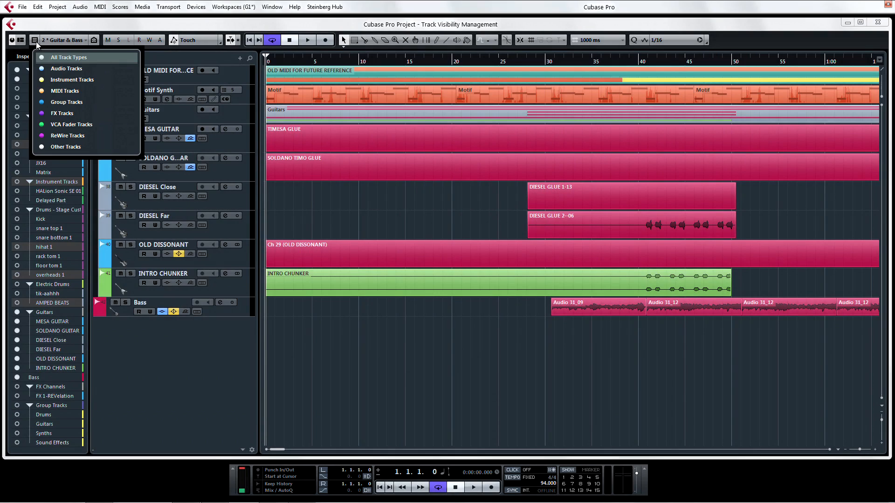
left_click(66, 68)
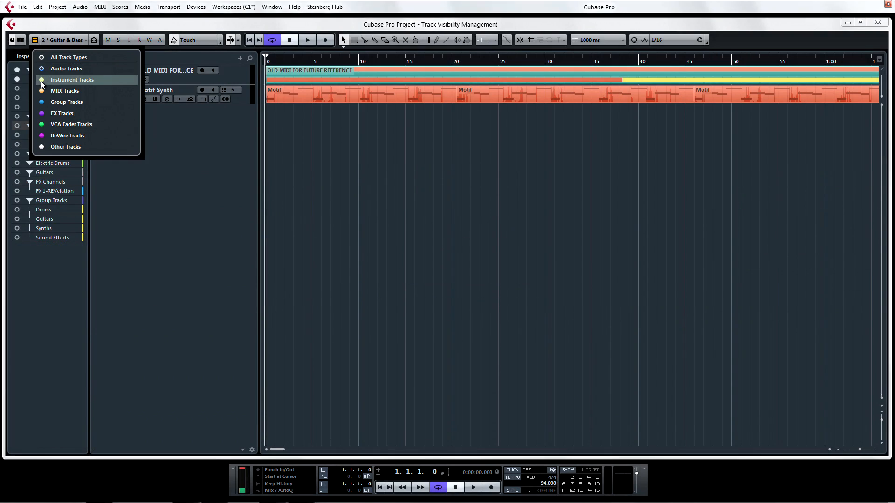
left_click(67, 68)
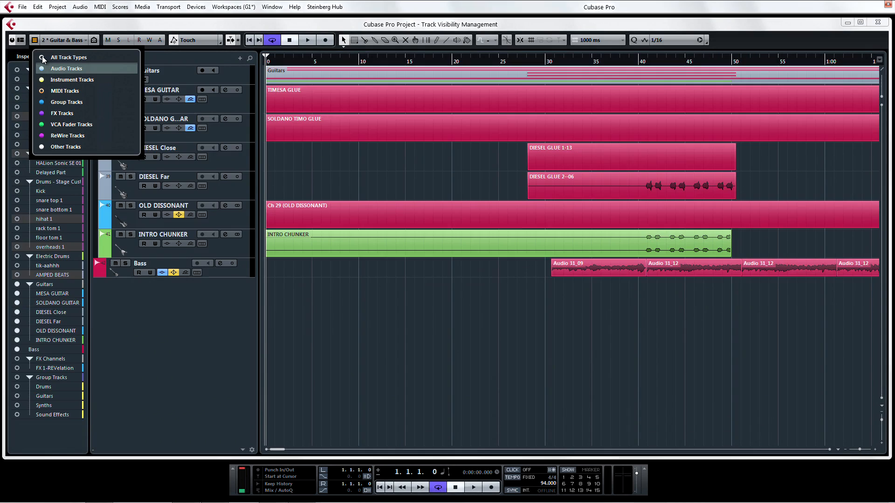
left_click(68, 57)
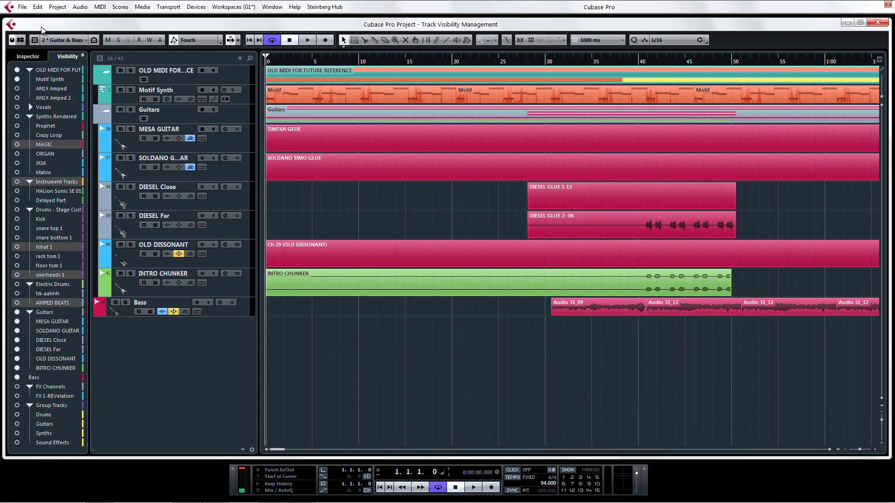
Undo the last visibility change via the agents menu, then launch the Project Logical Editor and Help documentation.
left_click(94, 41)
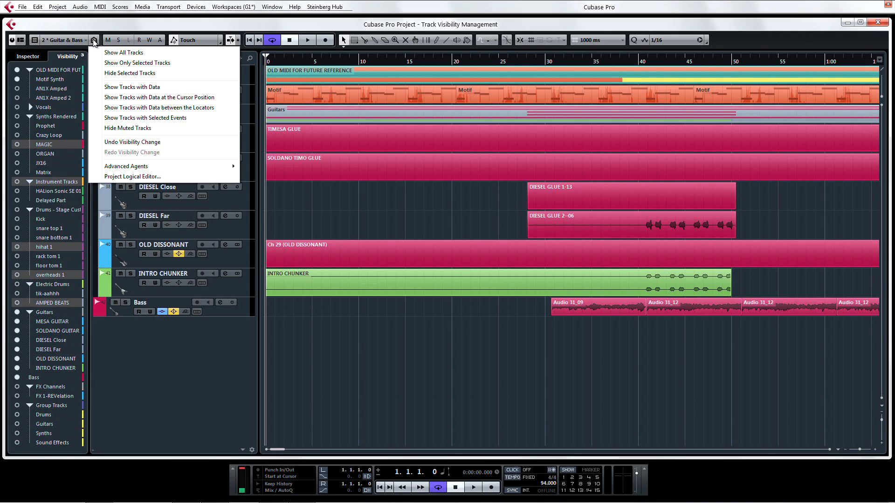
mouse_move(120, 65)
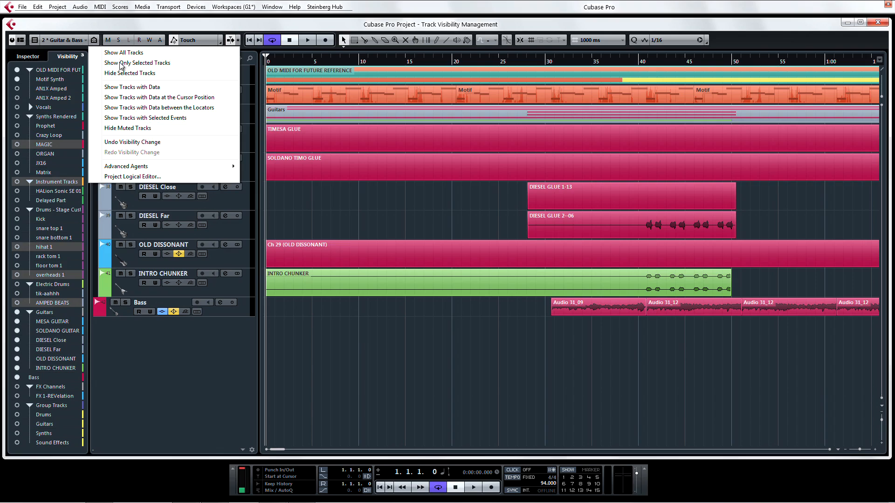
mouse_move(116, 154)
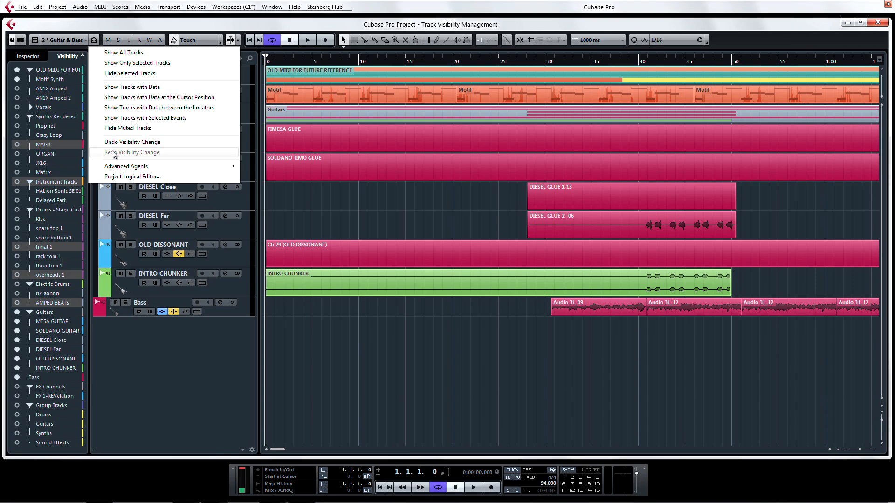
mouse_move(151, 97)
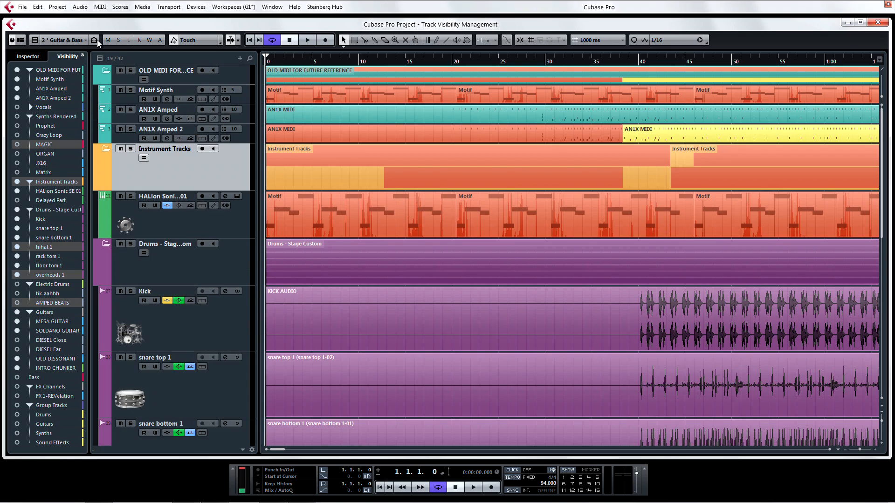
left_click(95, 40)
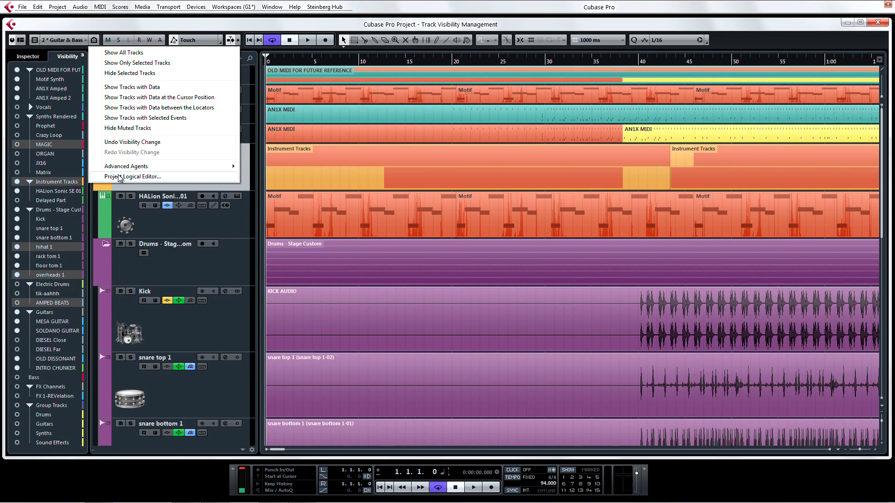
left_click(135, 176)
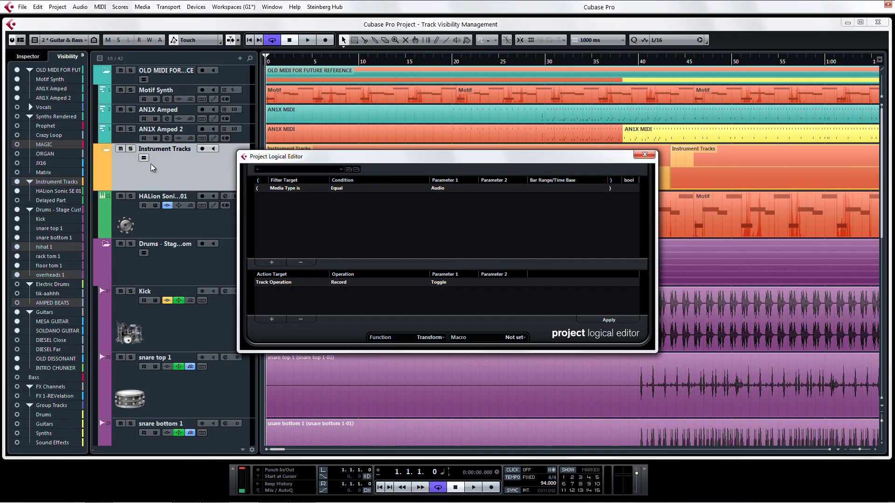
left_click(294, 7)
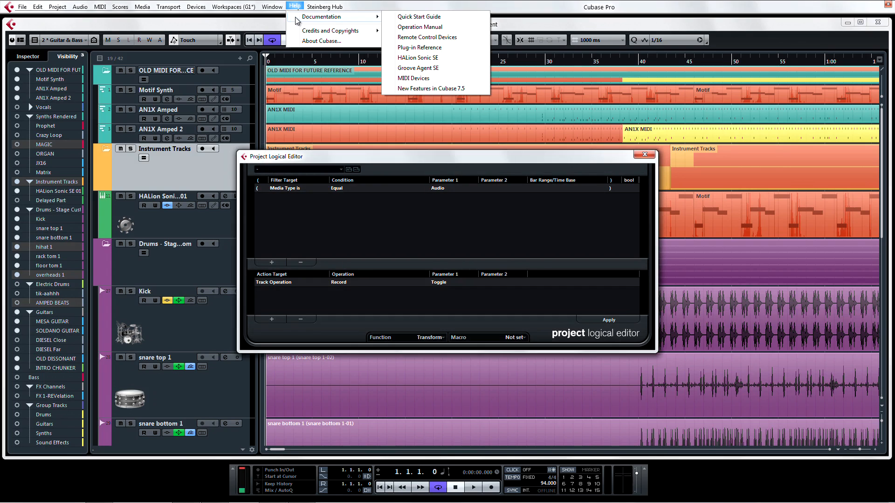
Read the Project Logical Editor page in the Operation Manual, then close Adobe Reader.
left_click(420, 27)
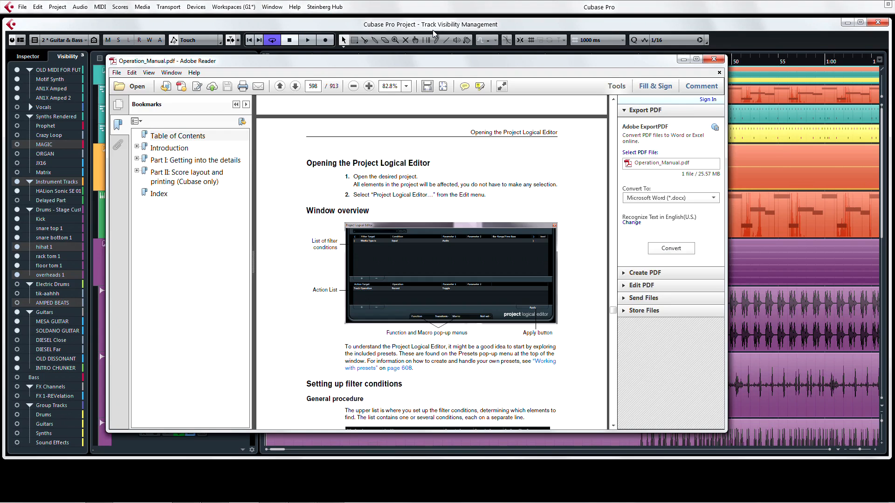
scroll("down", 3)
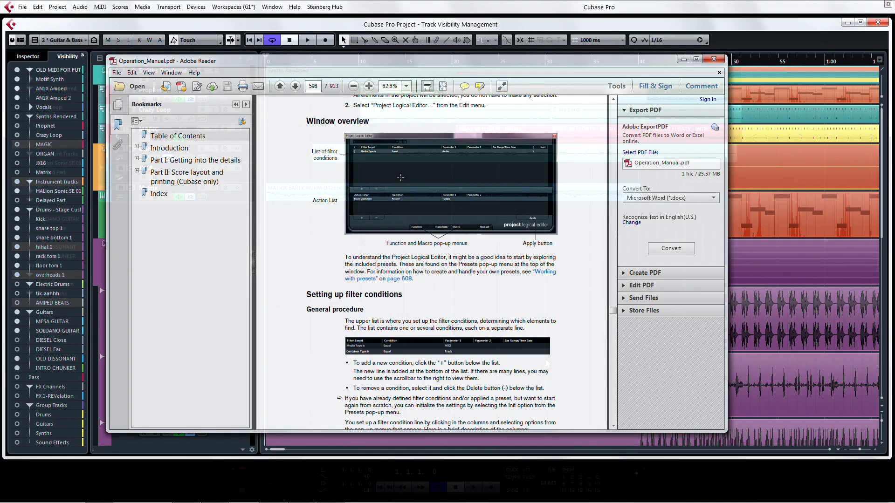
left_click(719, 60)
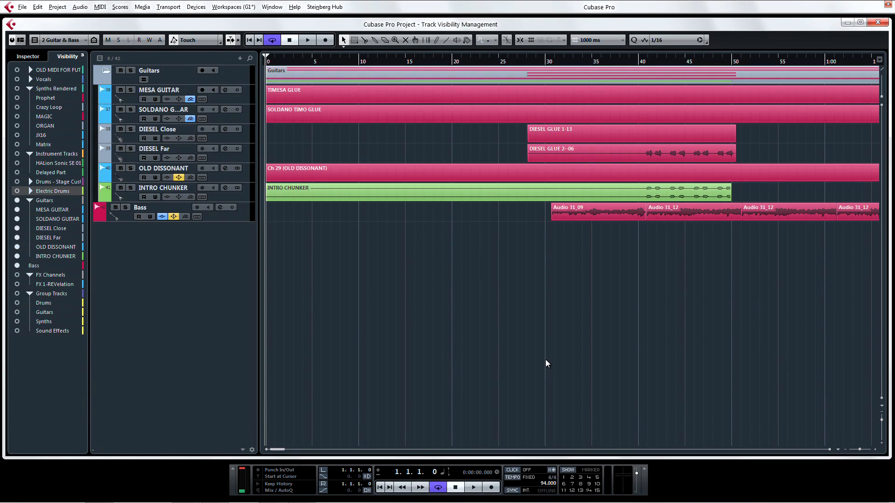